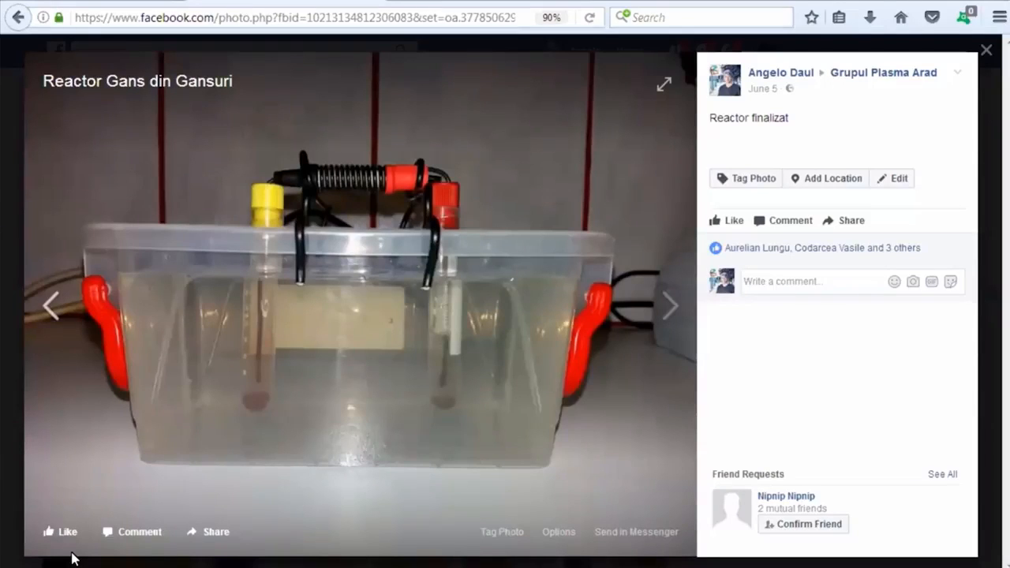
mouse_move(165, 395)
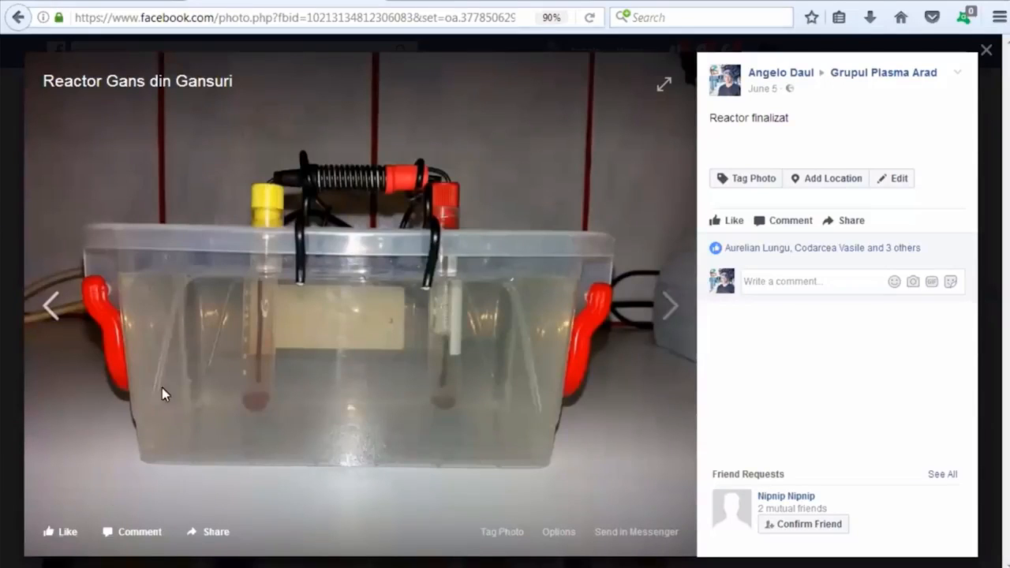
mouse_move(564, 130)
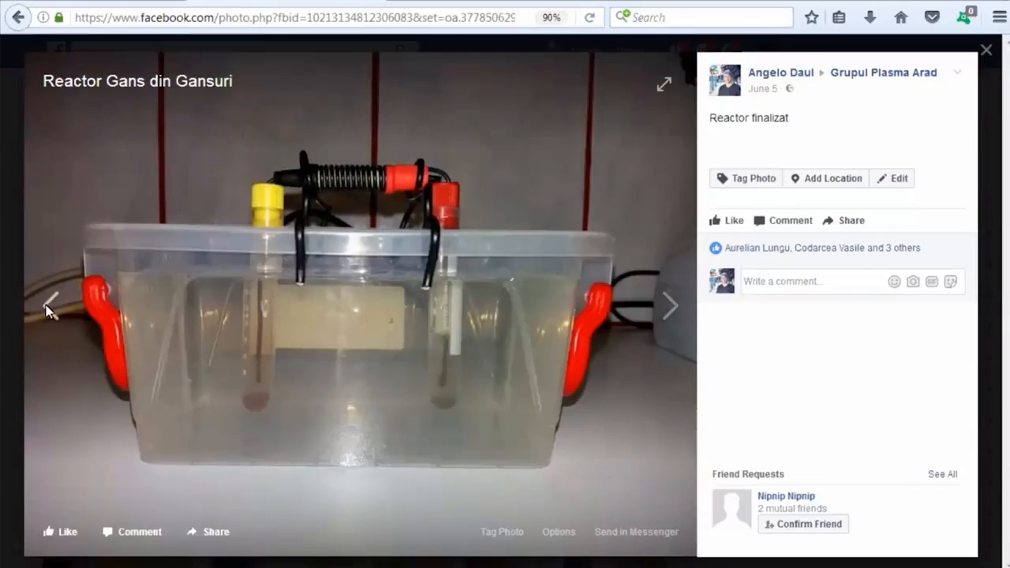
Step back one photo, then advance four photos to the nanocoated tubes filled with two hemoglobin types
click(669, 307)
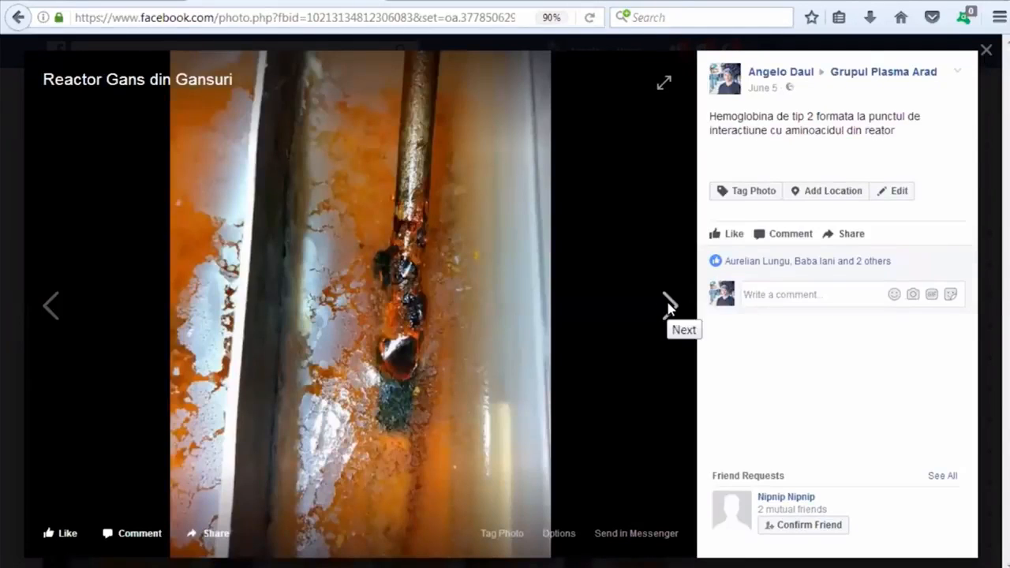
click(666, 307)
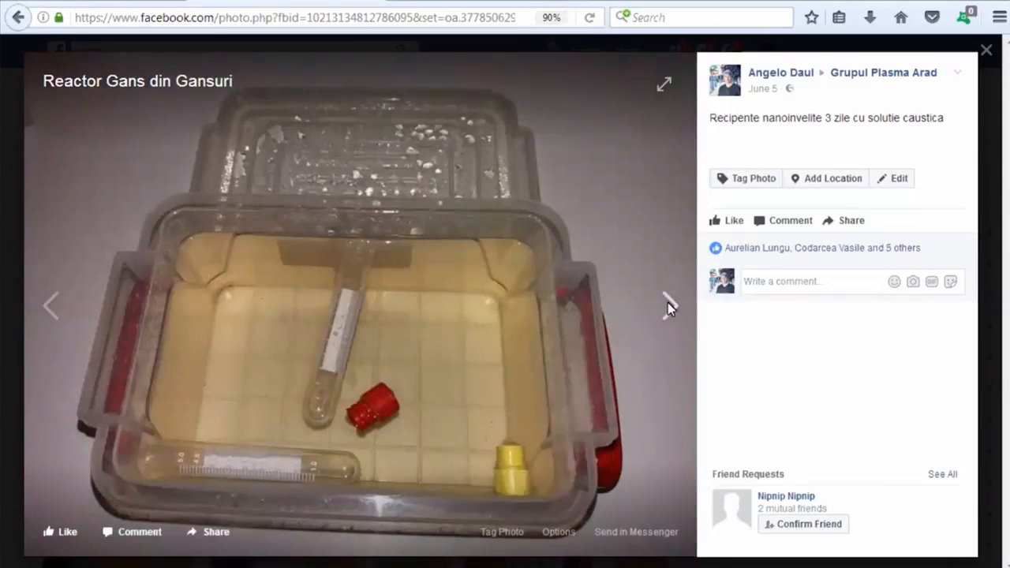
click(670, 306)
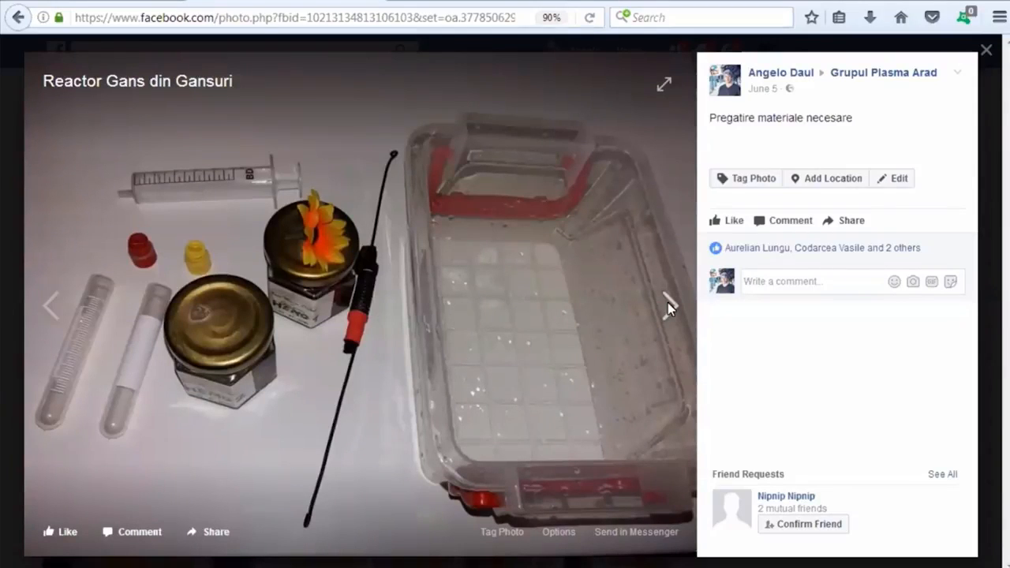
click(666, 306)
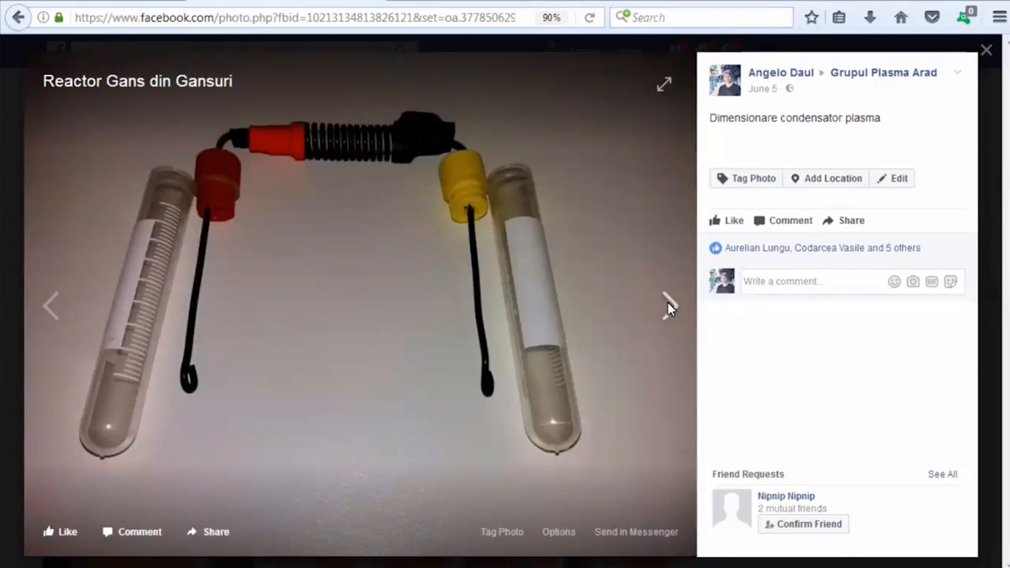
click(669, 306)
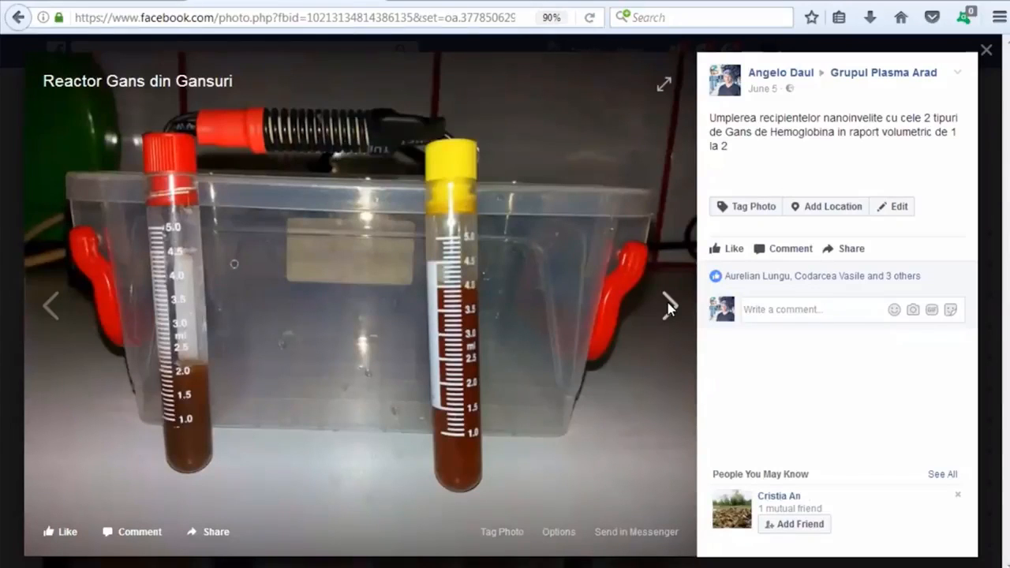
Advance three photos to the 'Pregatirea solutiei saline' photo with two older reactors and a syringe
click(670, 307)
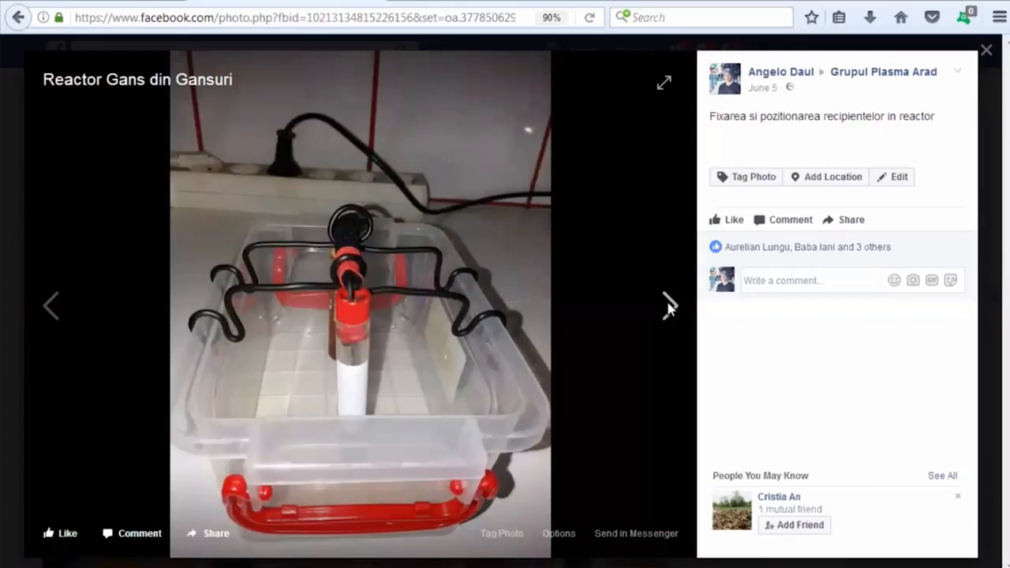
click(669, 307)
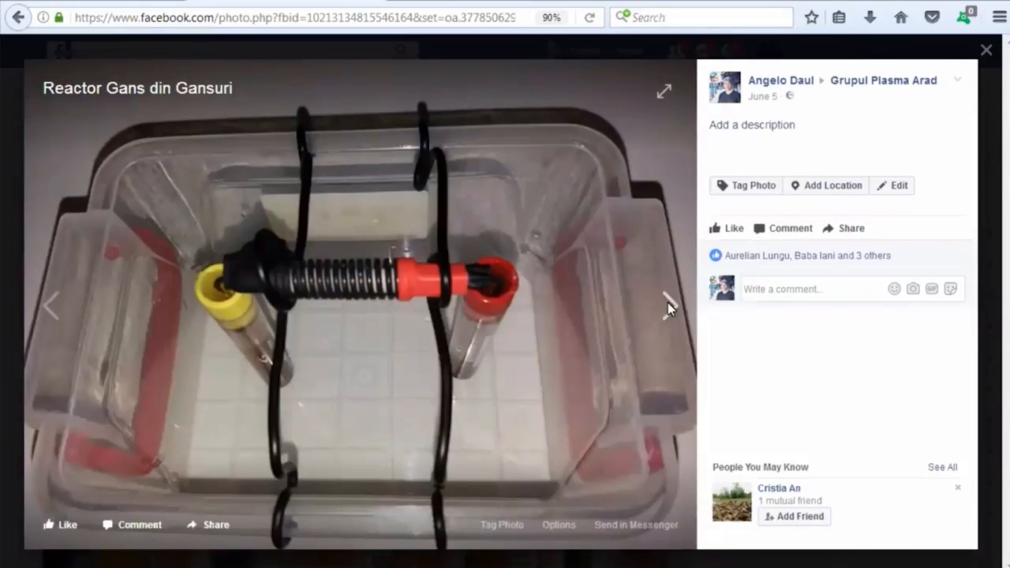
click(666, 307)
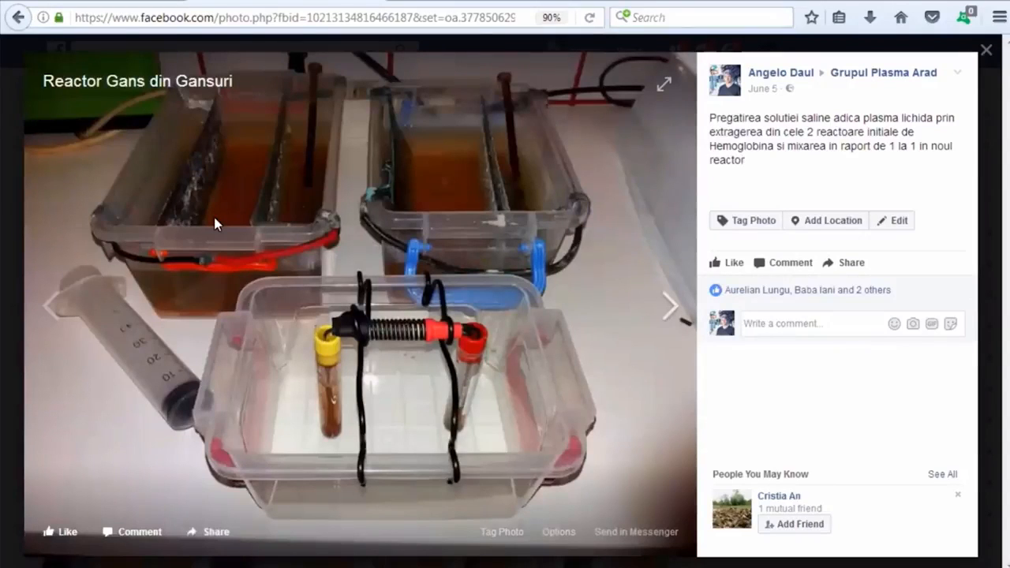
mouse_move(191, 215)
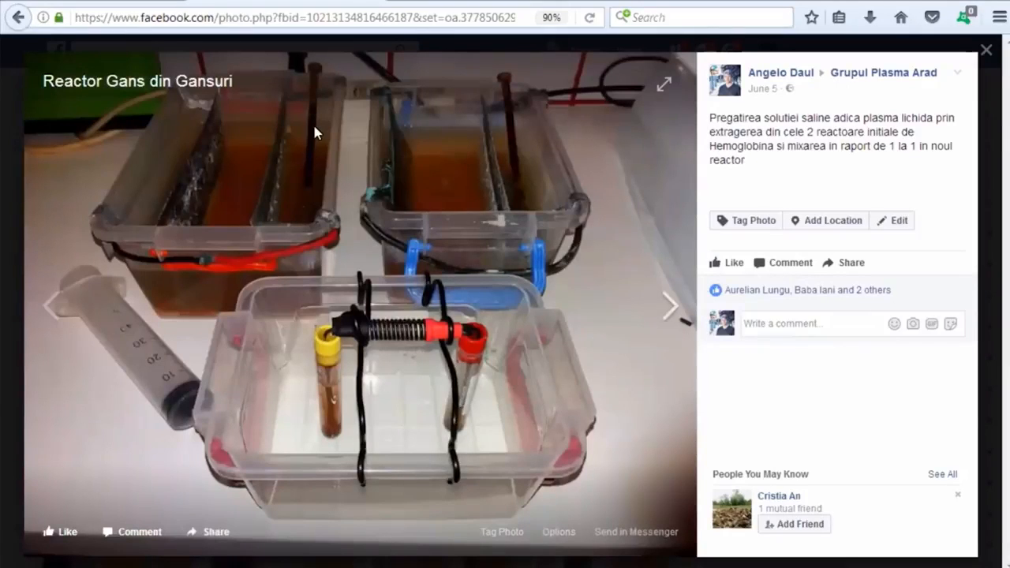
mouse_move(470, 174)
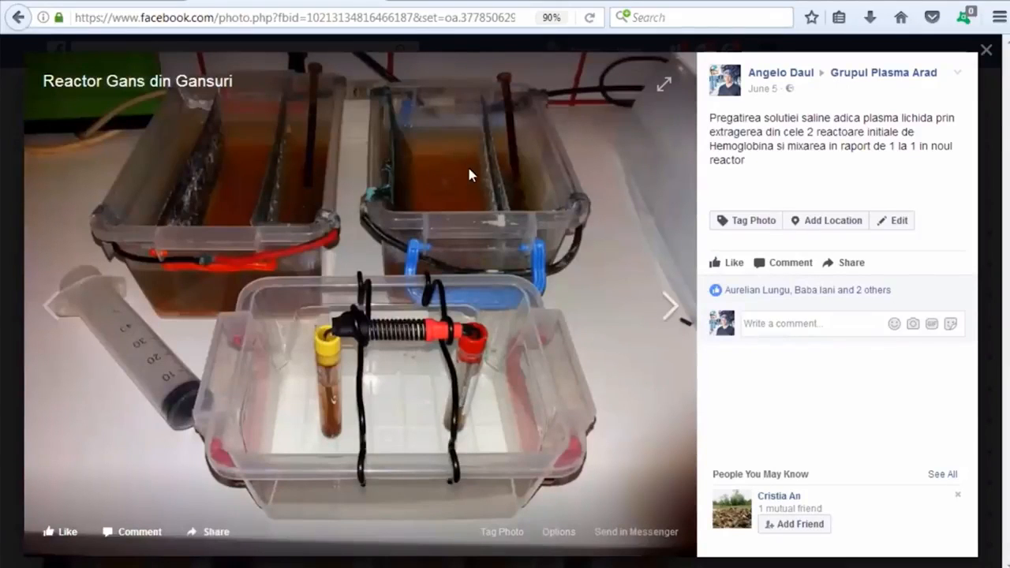
mouse_move(436, 175)
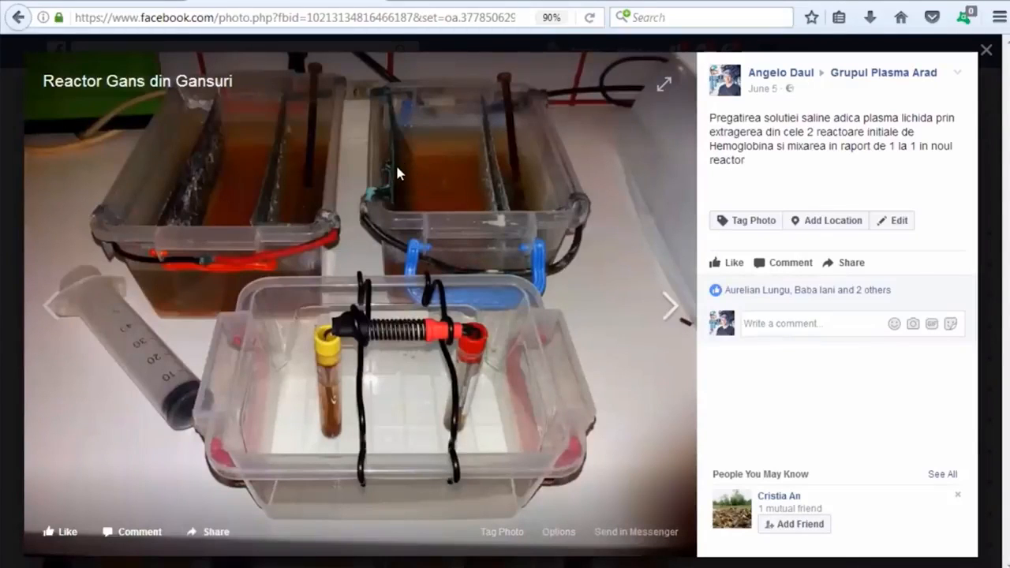
mouse_move(502, 145)
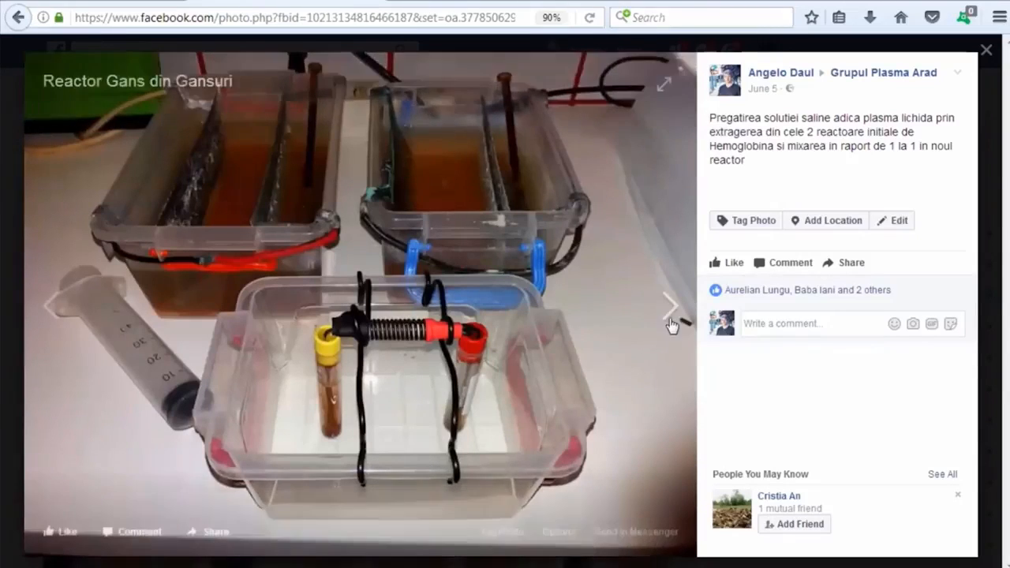
Advance past 'Reactorul initial de Hemoglobina tip 1' to the type 1 hemoglobin electrode close-up
click(670, 306)
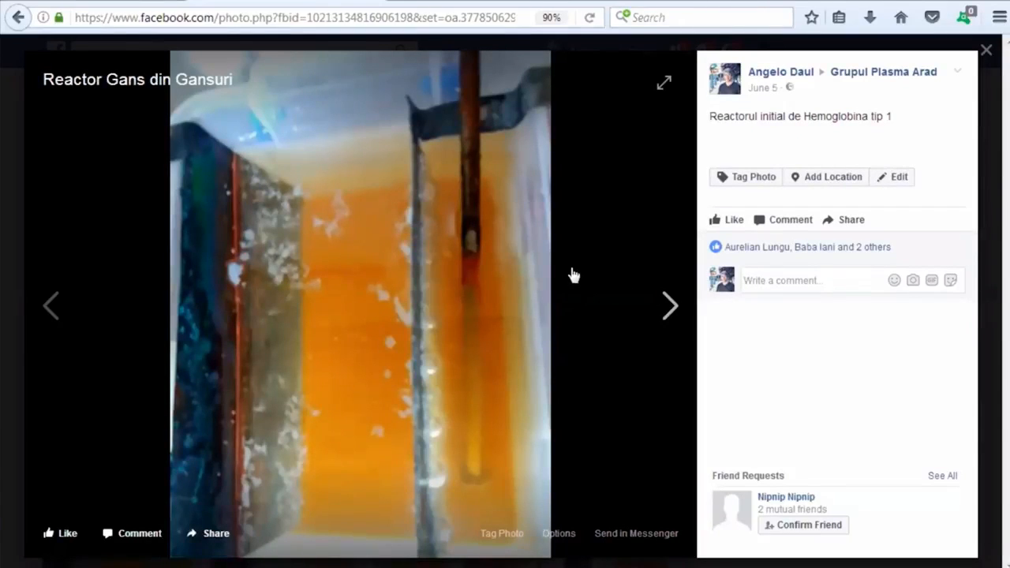
mouse_move(456, 247)
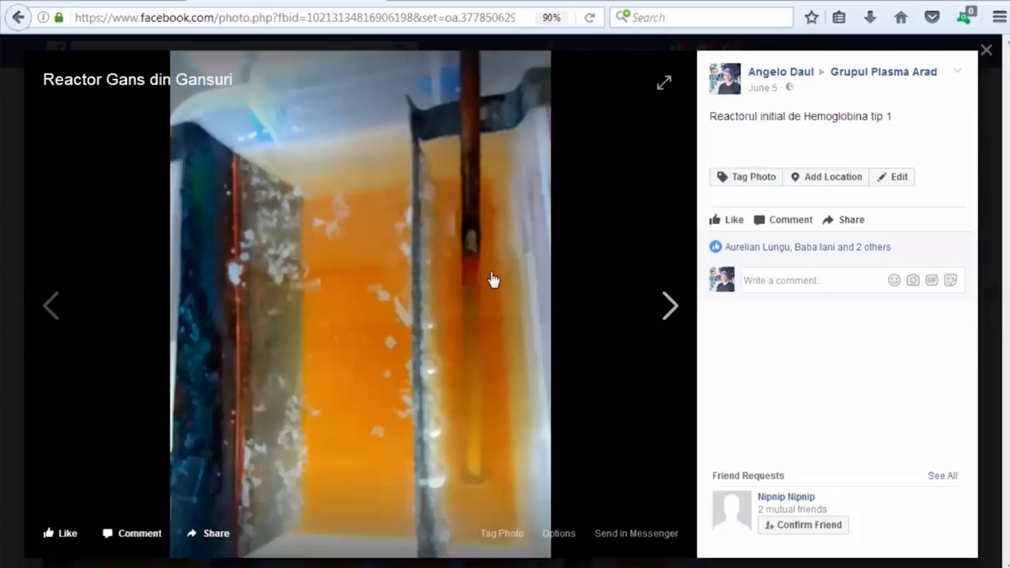
mouse_move(469, 266)
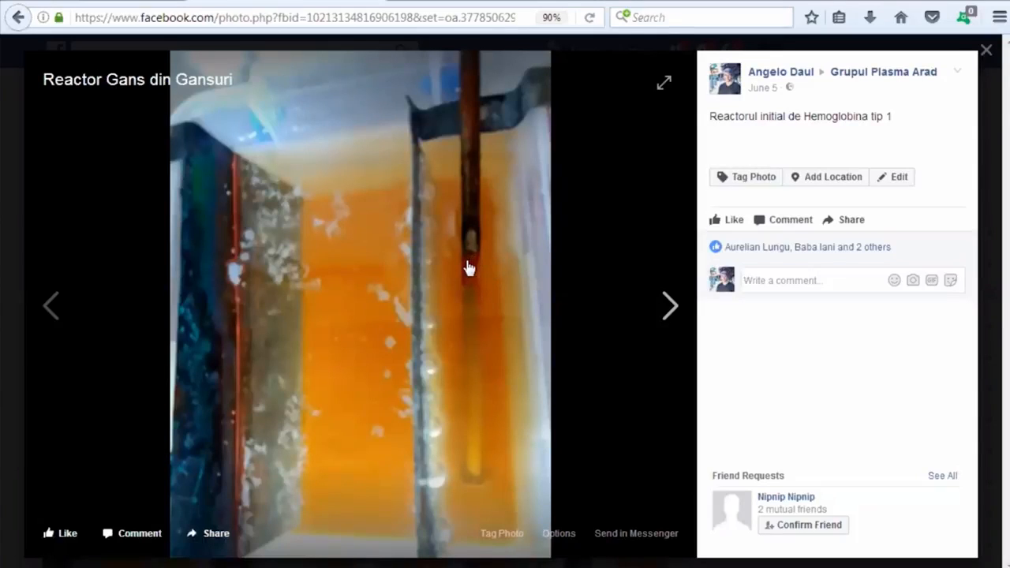
mouse_move(481, 287)
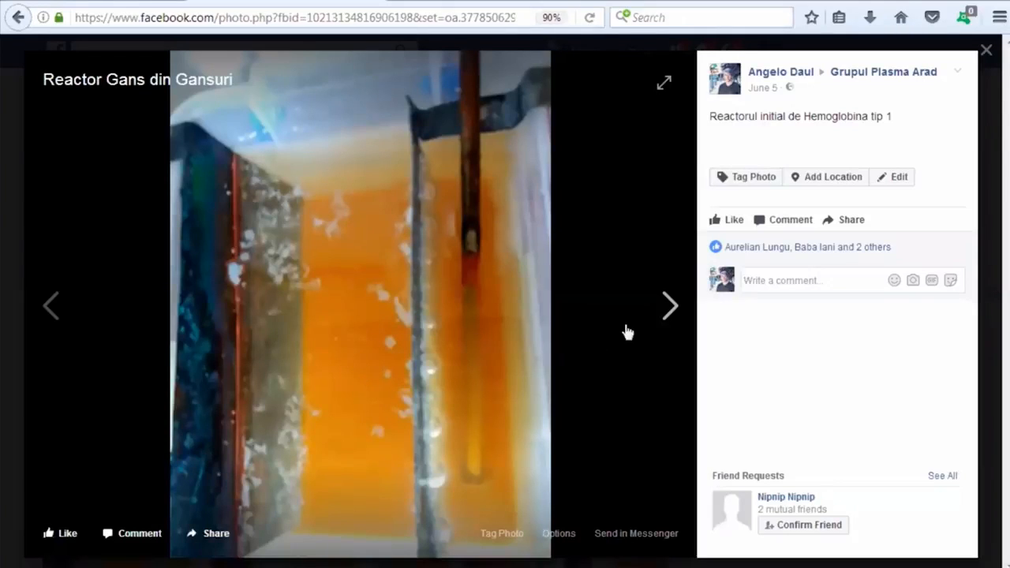
mouse_move(670, 313)
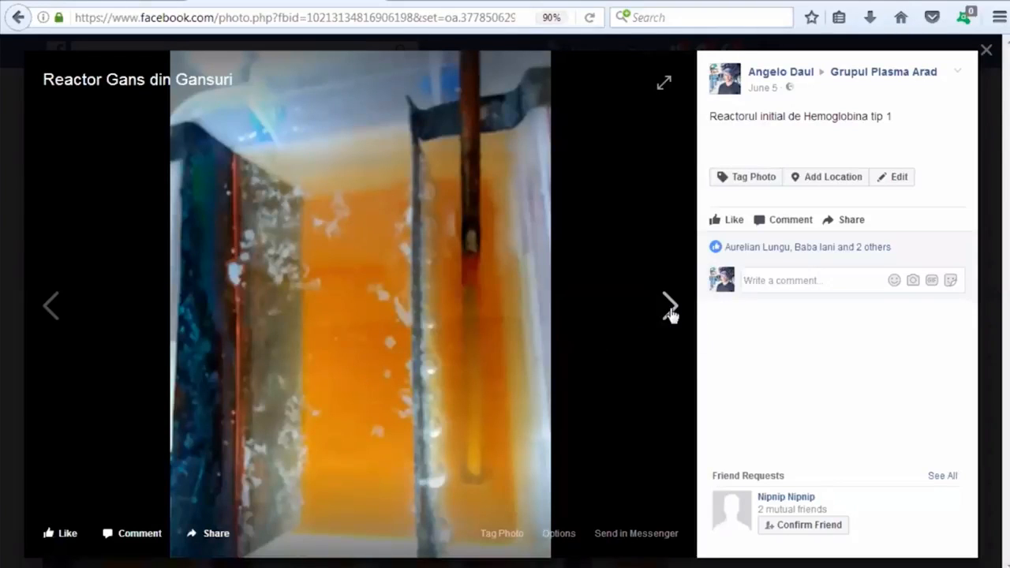
click(669, 307)
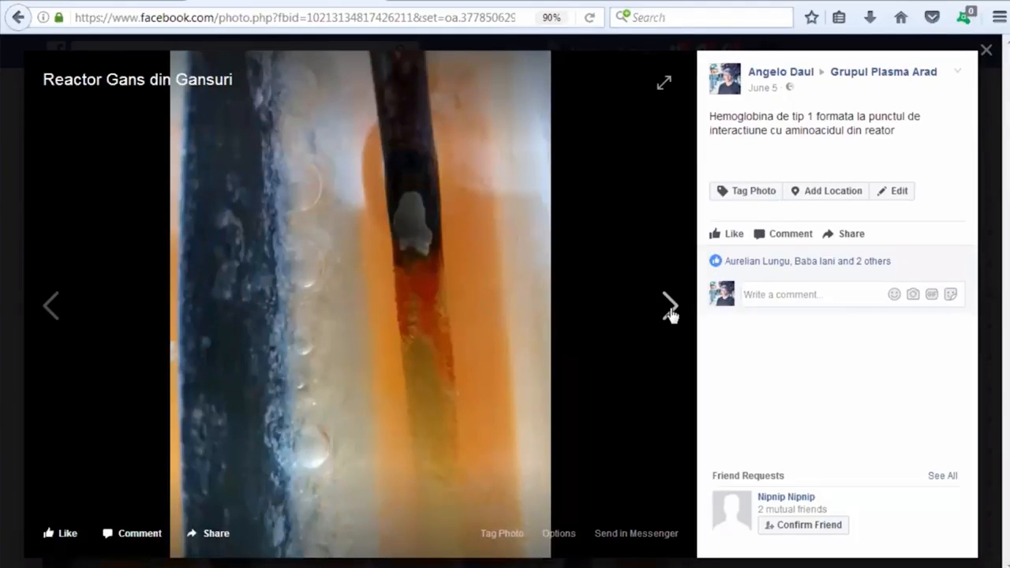
mouse_move(550, 316)
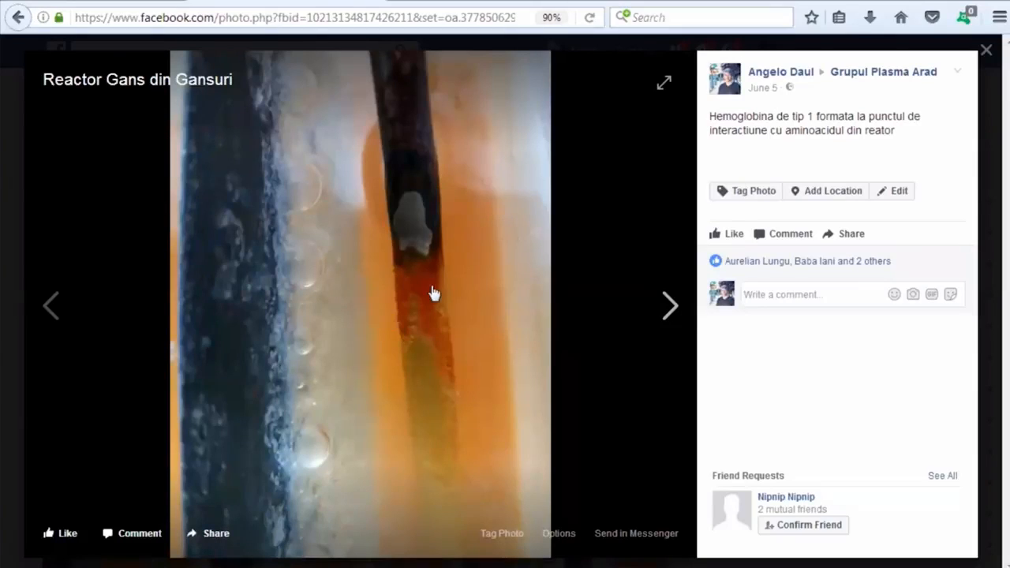
mouse_move(459, 292)
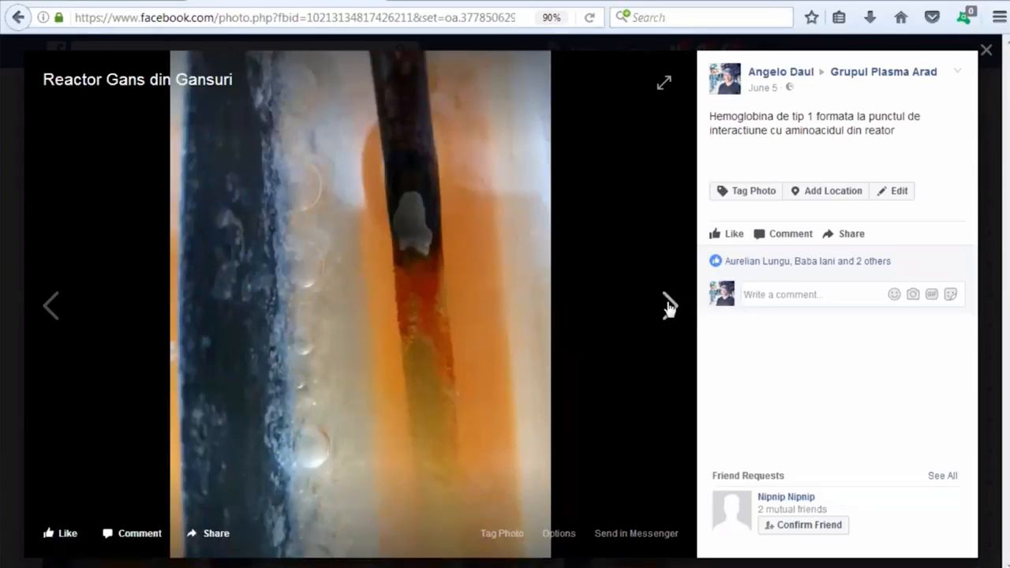
Advance to the 'Reactorul initial de Hemoglobina tip 2' photo with its rusty electrode
click(669, 306)
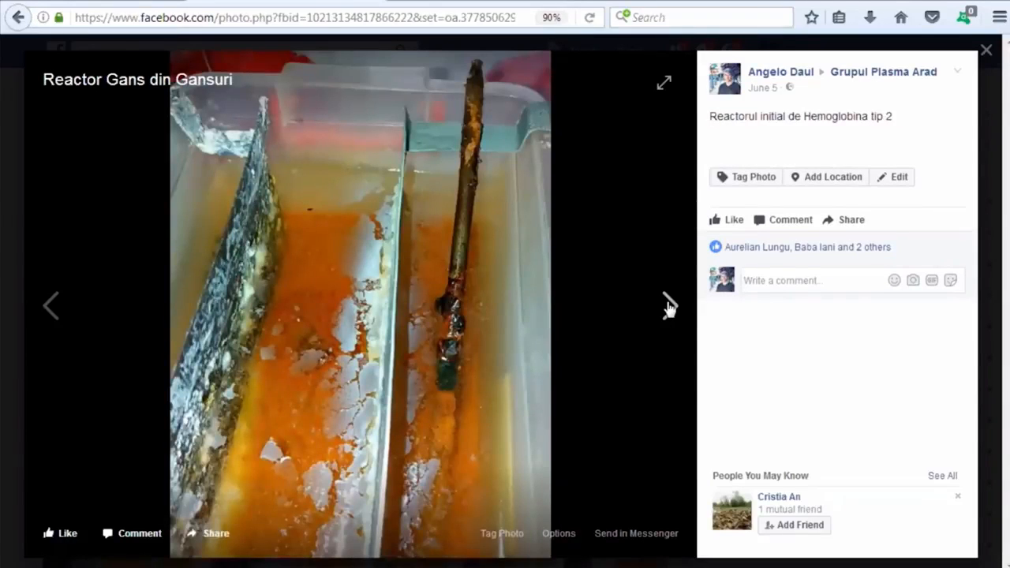
mouse_move(638, 303)
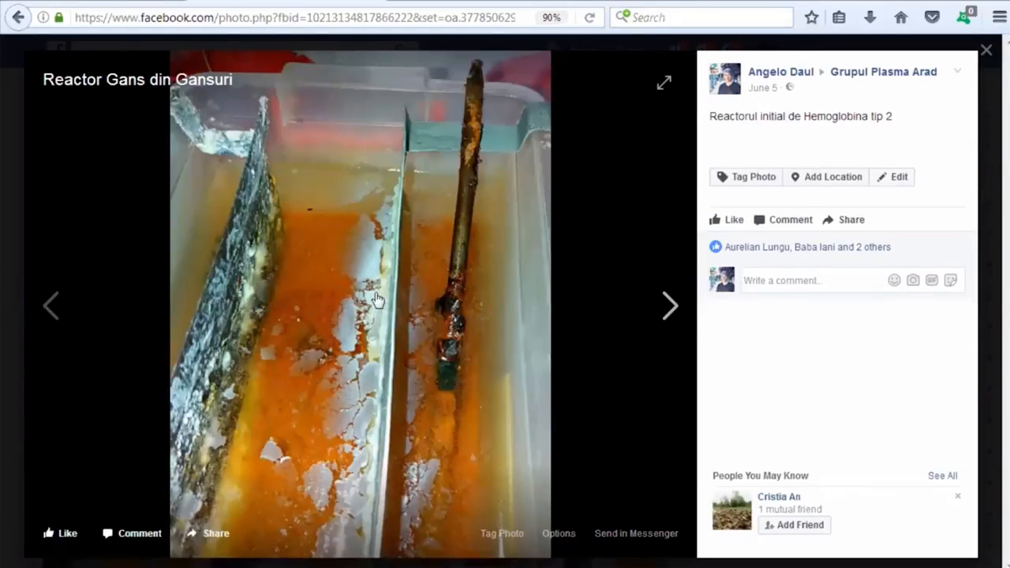
mouse_move(445, 350)
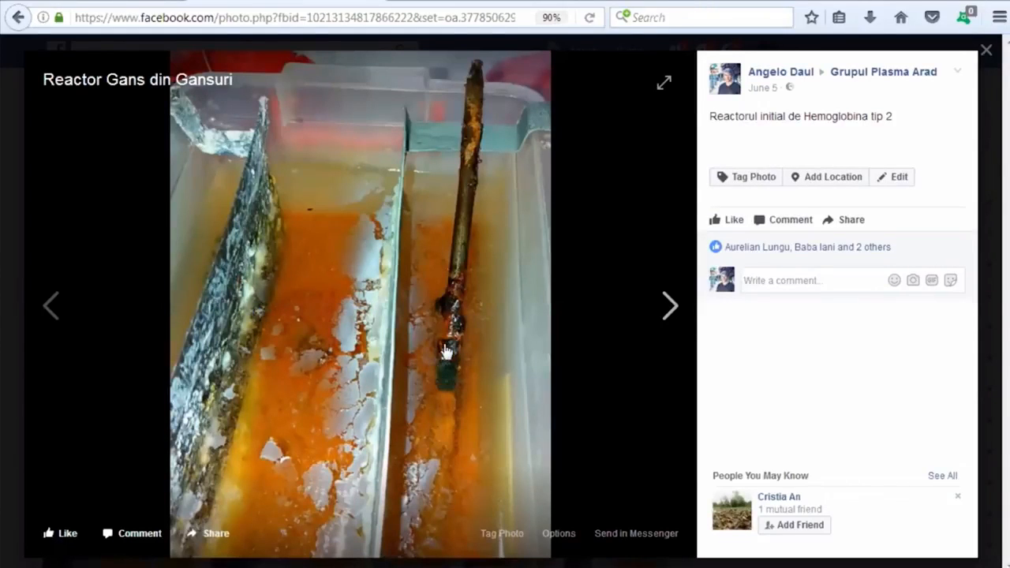
mouse_move(671, 306)
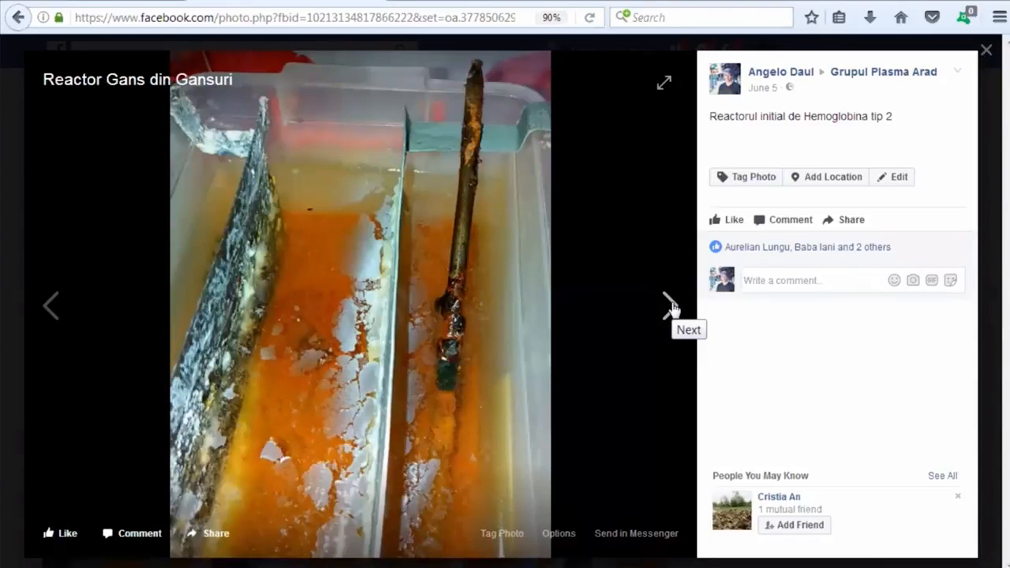
Advance past the type 2 hemoglobin close-up back toward the 'Reactor finalizat' photo
click(671, 306)
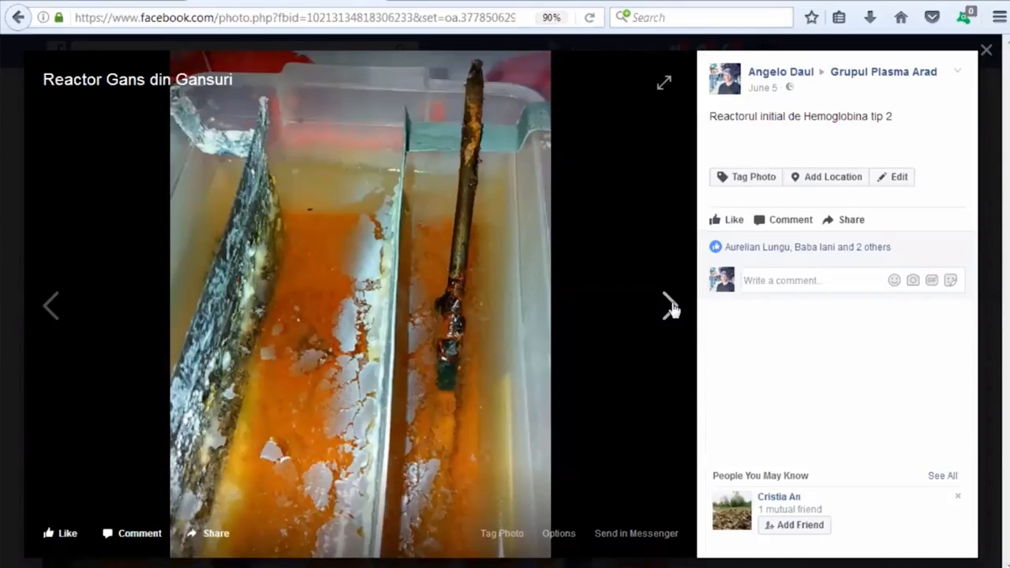
click(669, 307)
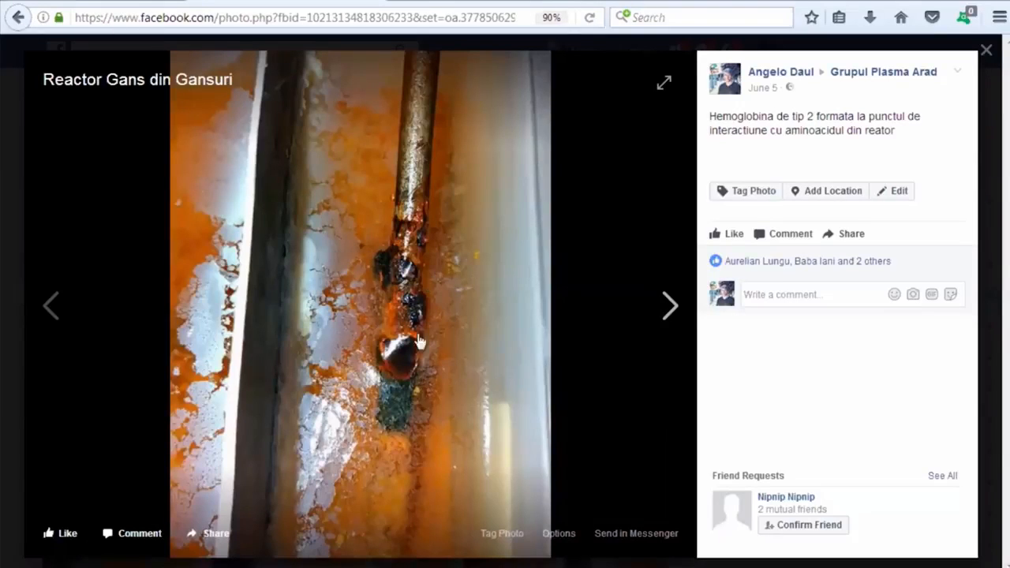
mouse_move(371, 499)
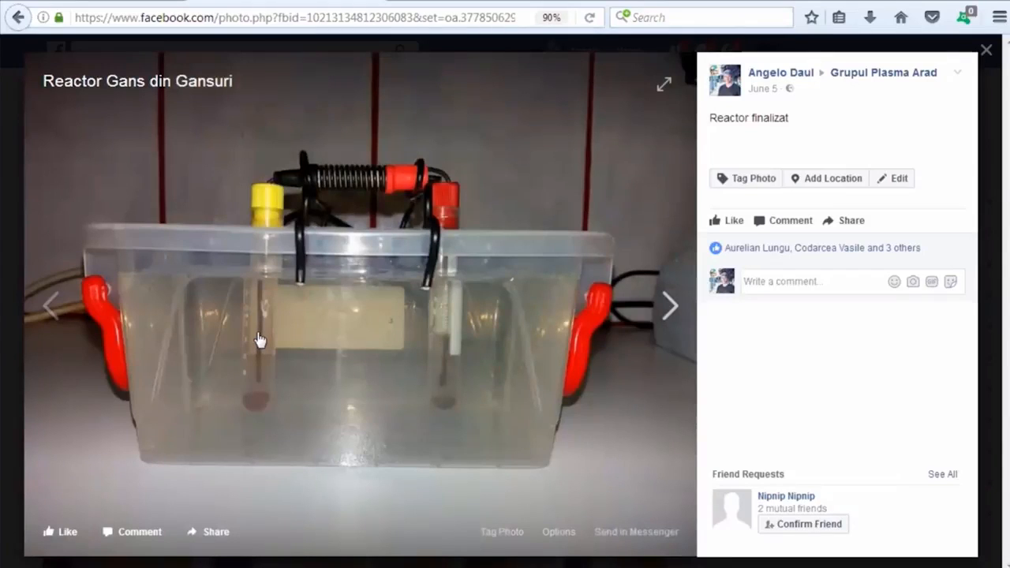
mouse_move(521, 145)
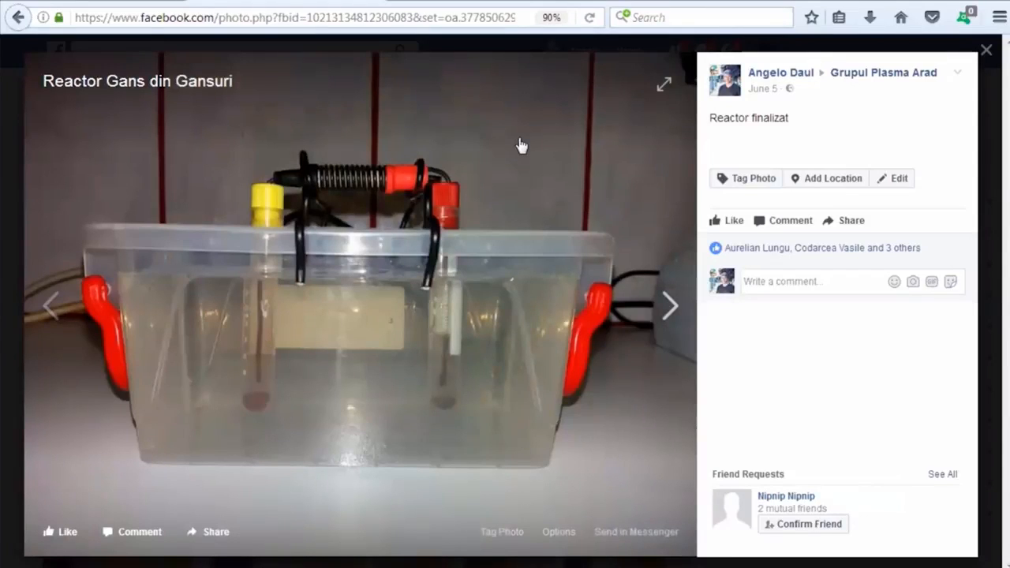